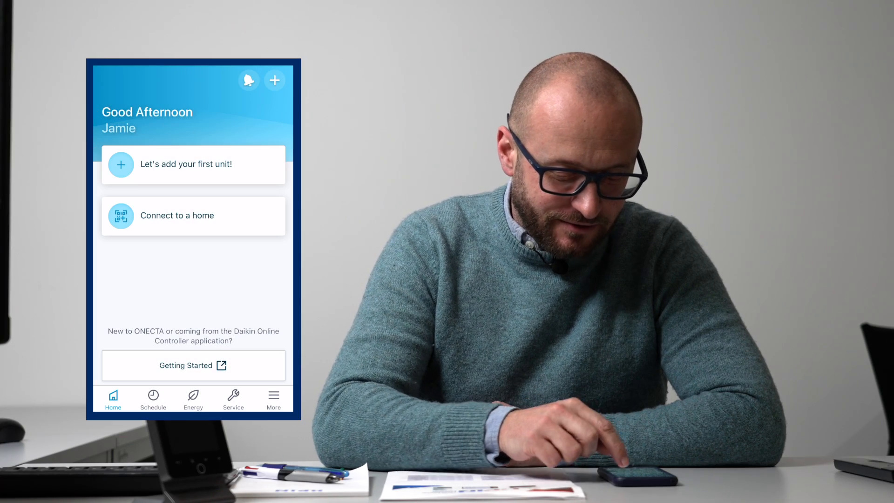
- Begin adding the first unit and allow the app to find devices on the local network
left_click(193, 164)
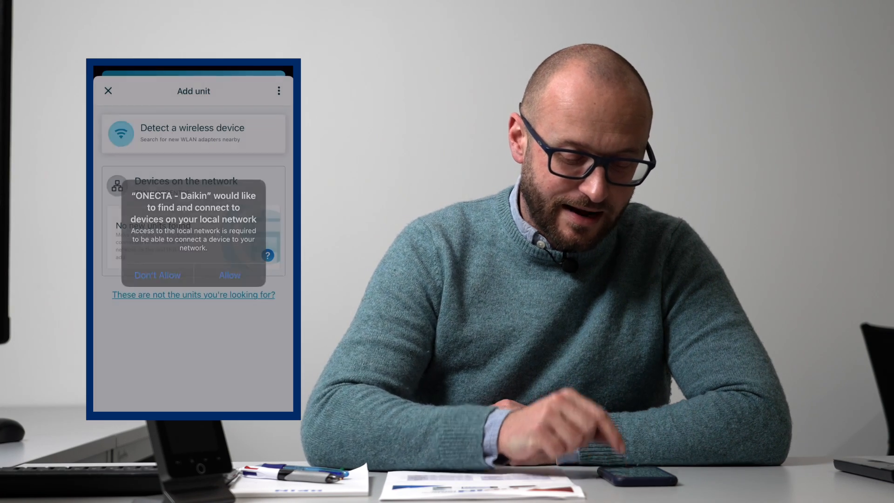
left_click(229, 275)
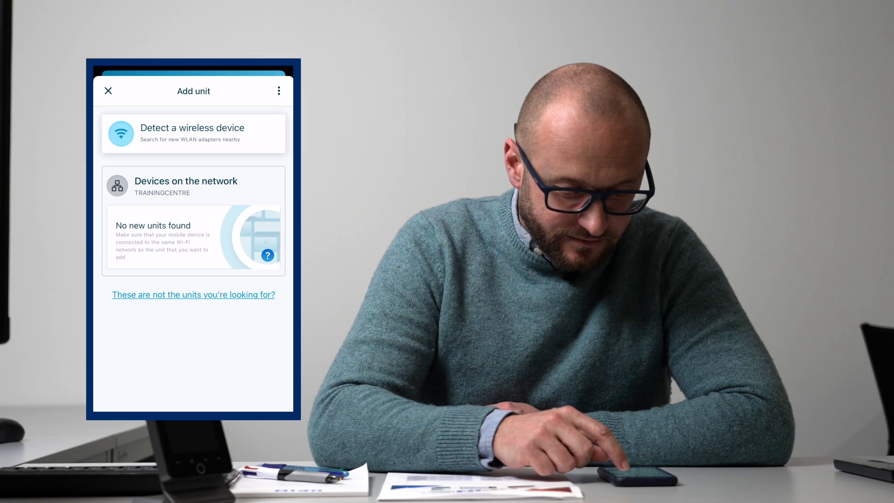
- Detect a wireless device and select Daikin Altherma Heat Pump as the unit type
left_click(194, 133)
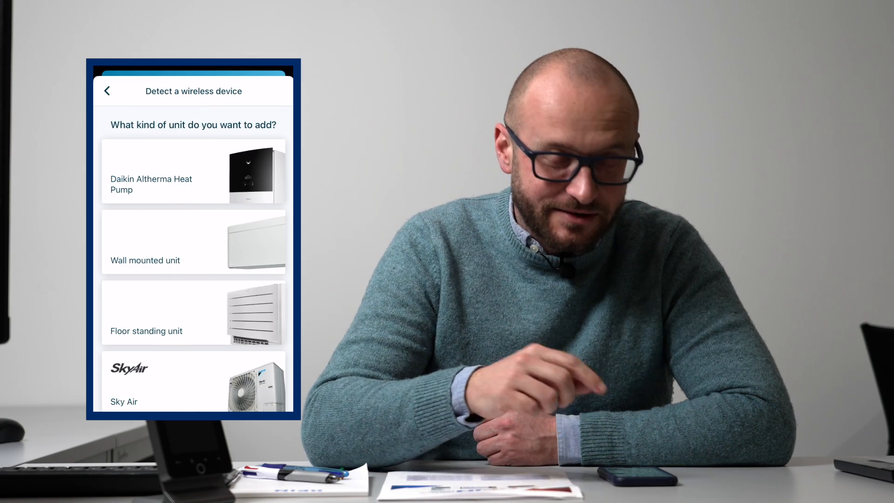
scroll("down", 3)
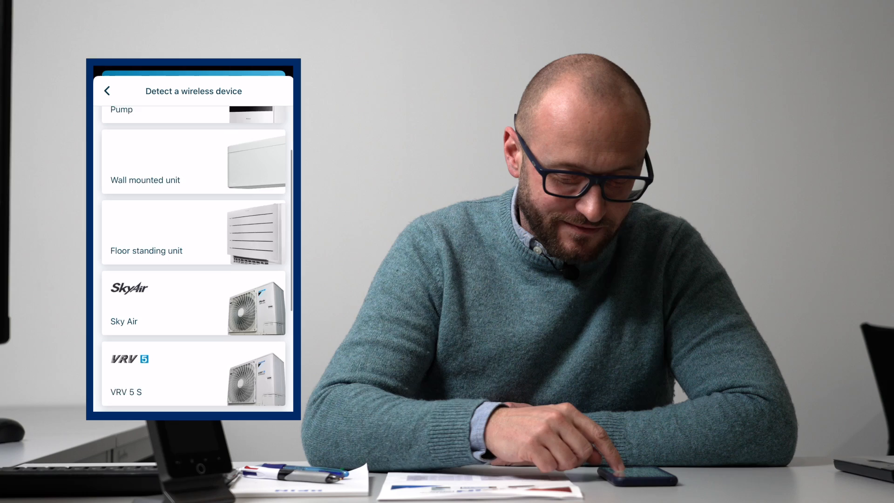
scroll("down", 3)
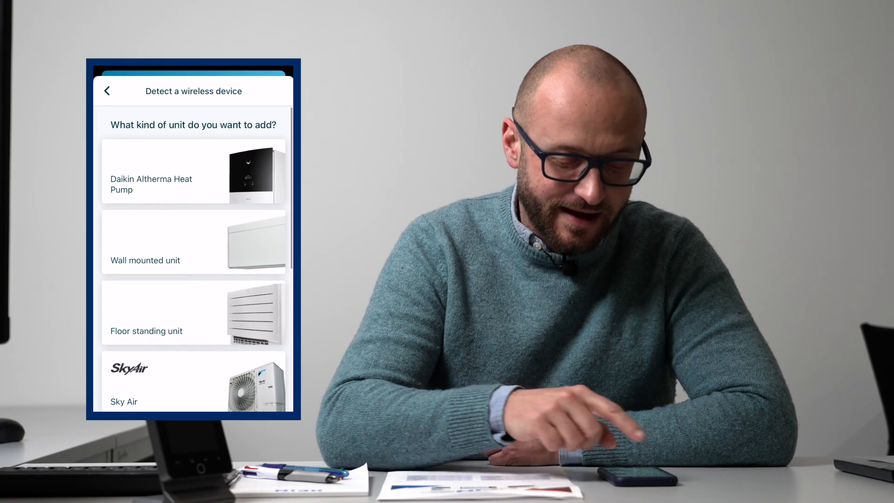
left_click(193, 173)
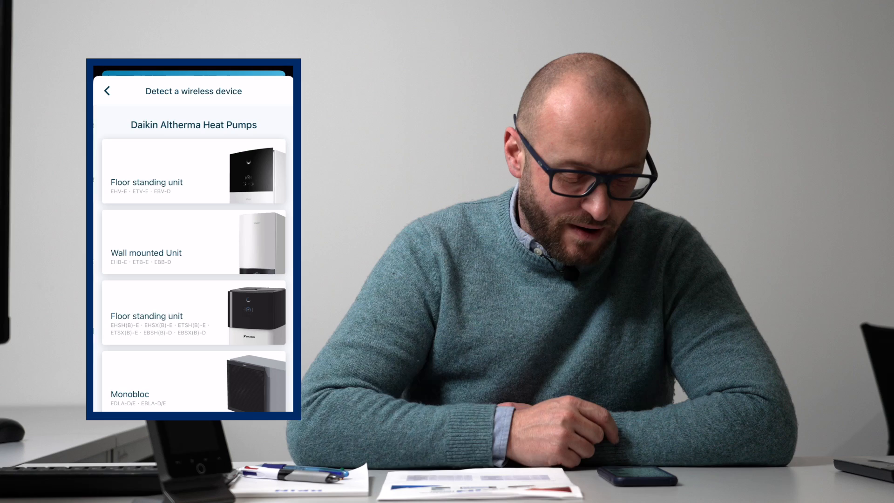
scroll("down", 3)
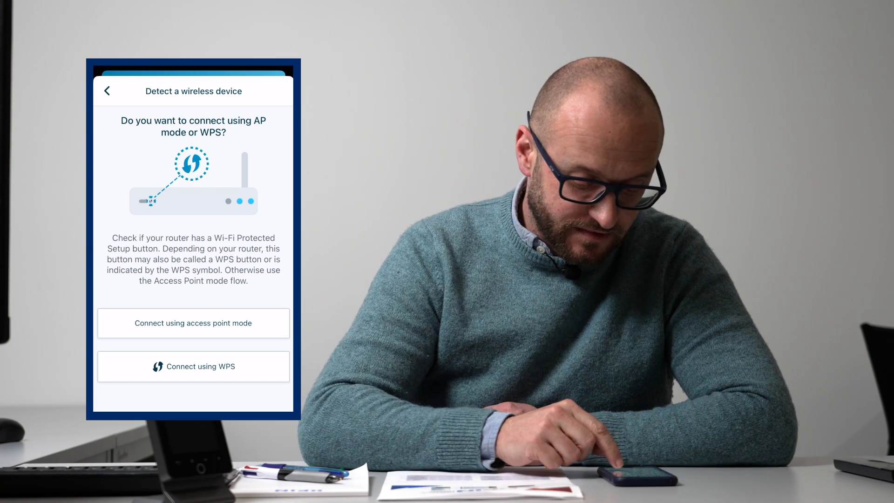
- Connect using access point mode and join the unit's daikin-ap Wi-Fi network
left_click(194, 323)
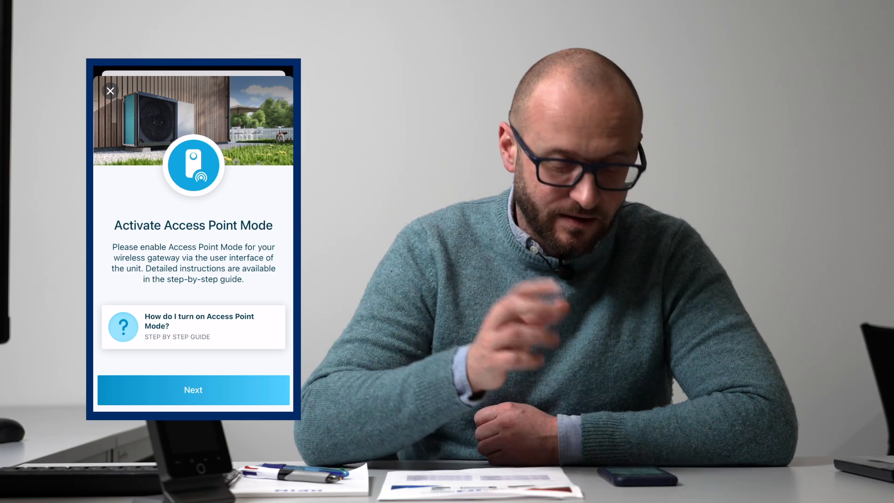
left_click(193, 391)
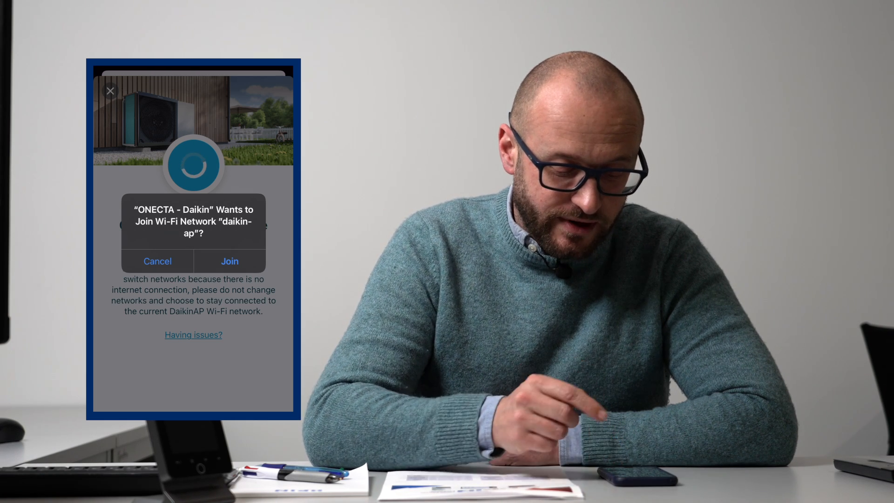
left_click(229, 261)
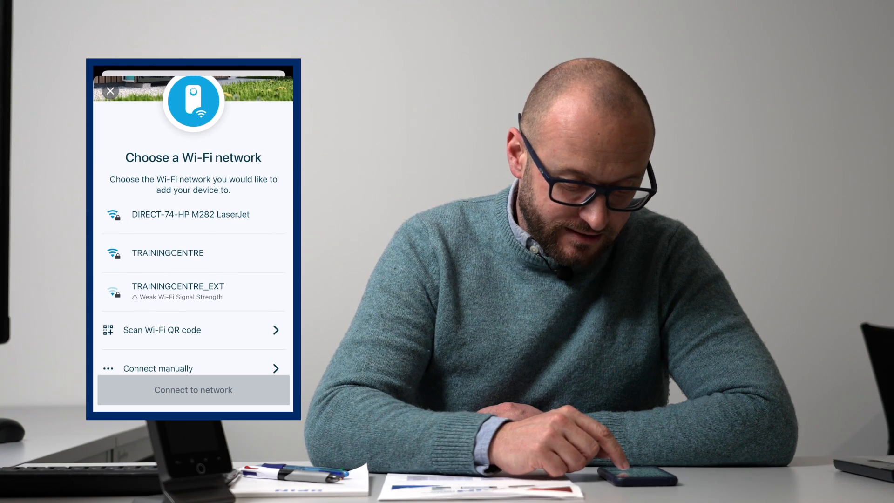
- Connect the unit to TRAININGCENTRE with its password and Remember this network switched on
left_click(167, 253)
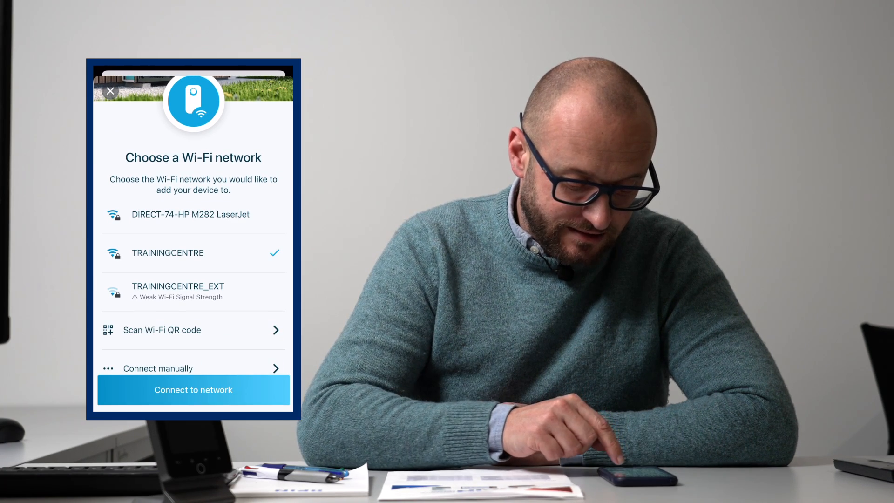
left_click(193, 390)
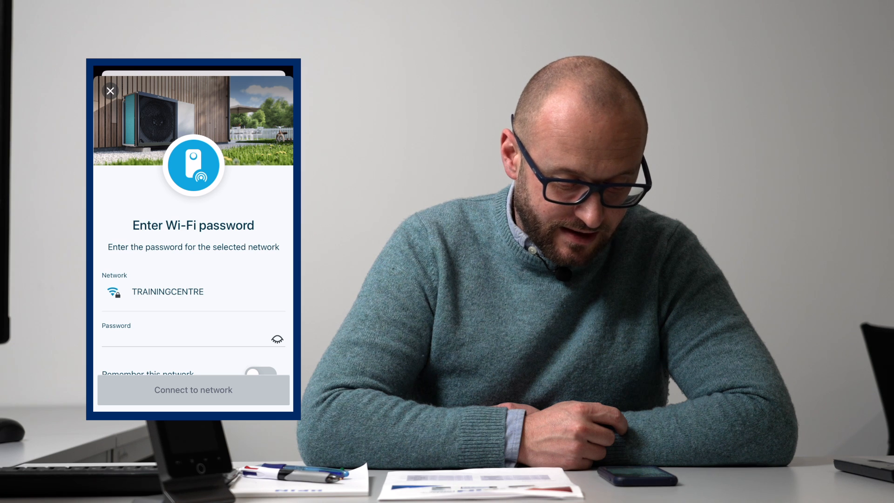
scroll("down", 3)
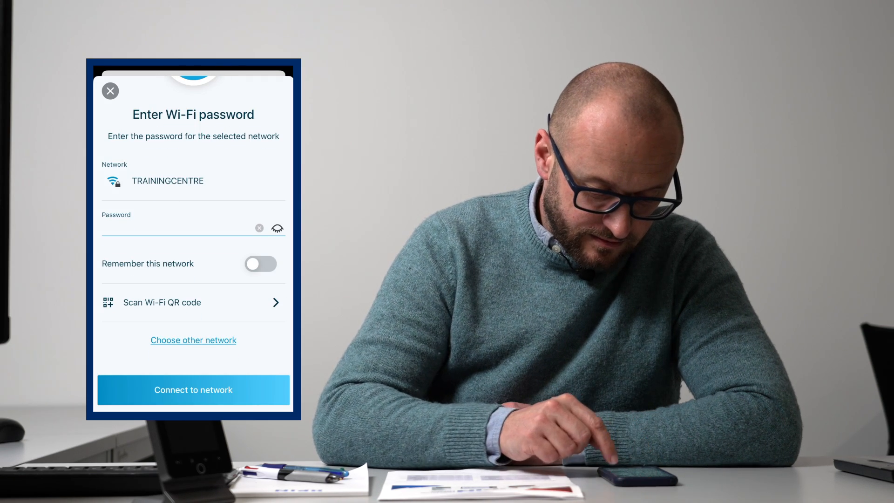
left_click(260, 228)
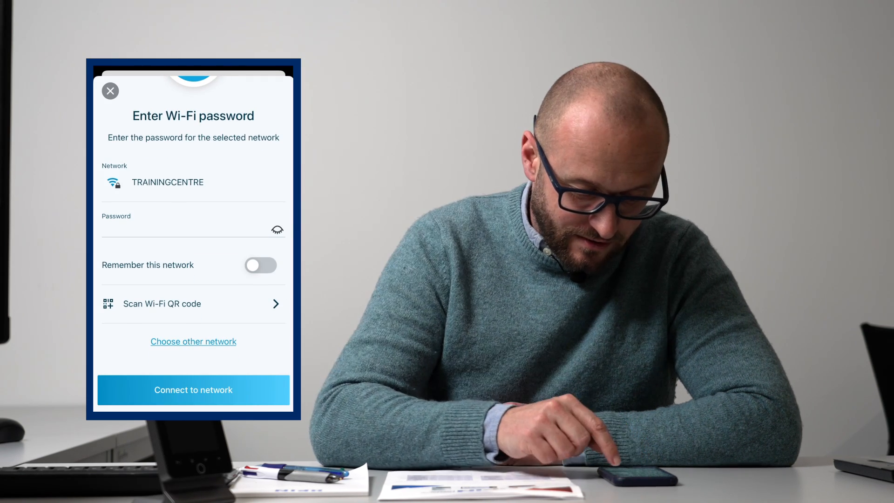
left_click(261, 265)
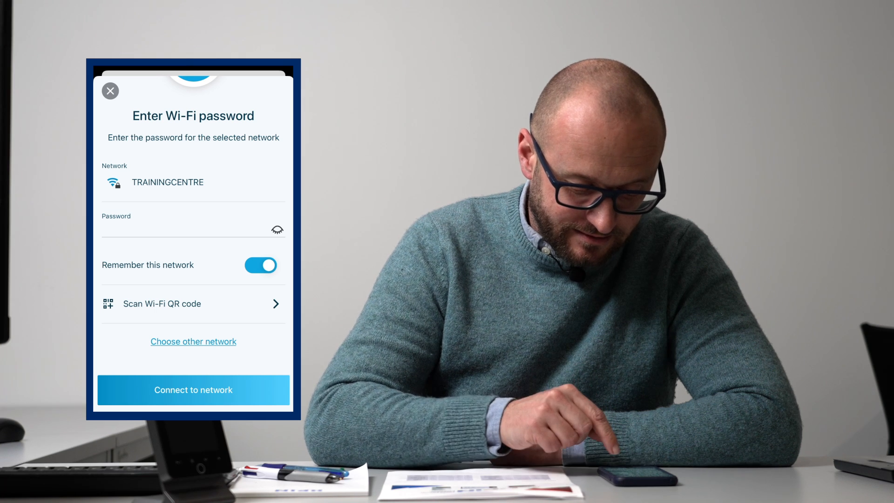
left_click(193, 391)
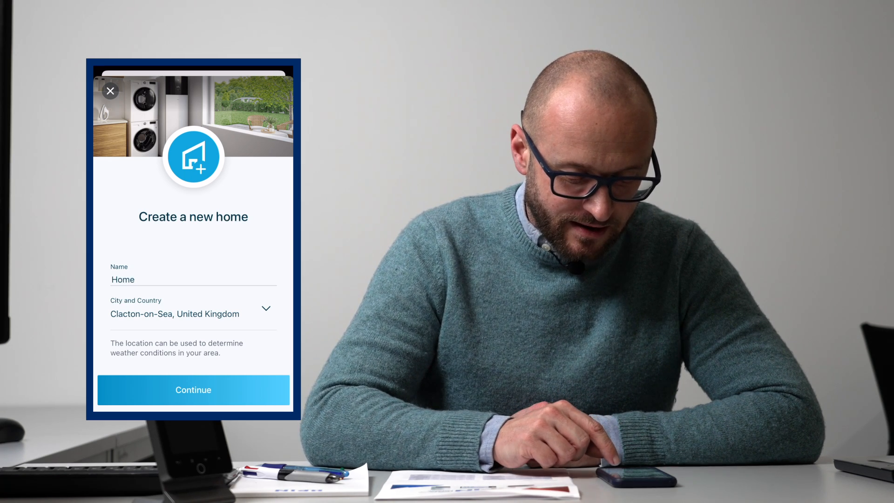
- Continue creating the new home and confirm the Daikin Altherma was added to the account
left_click(193, 390)
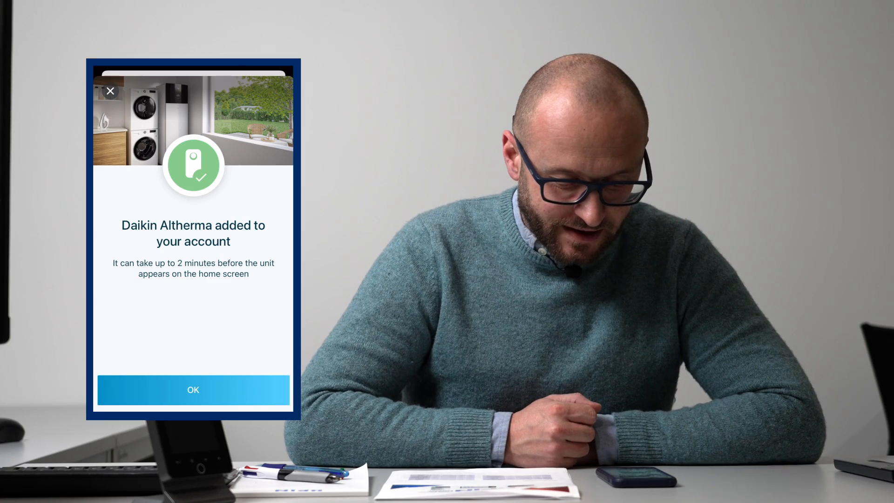
left_click(192, 391)
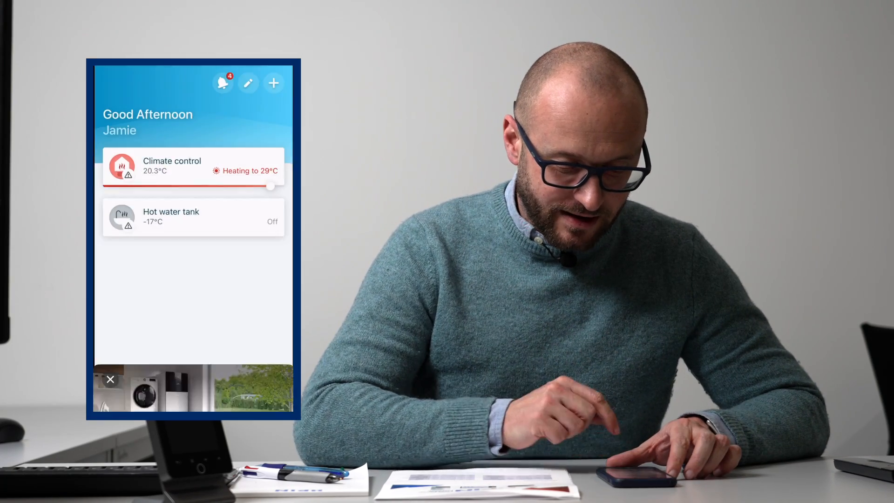